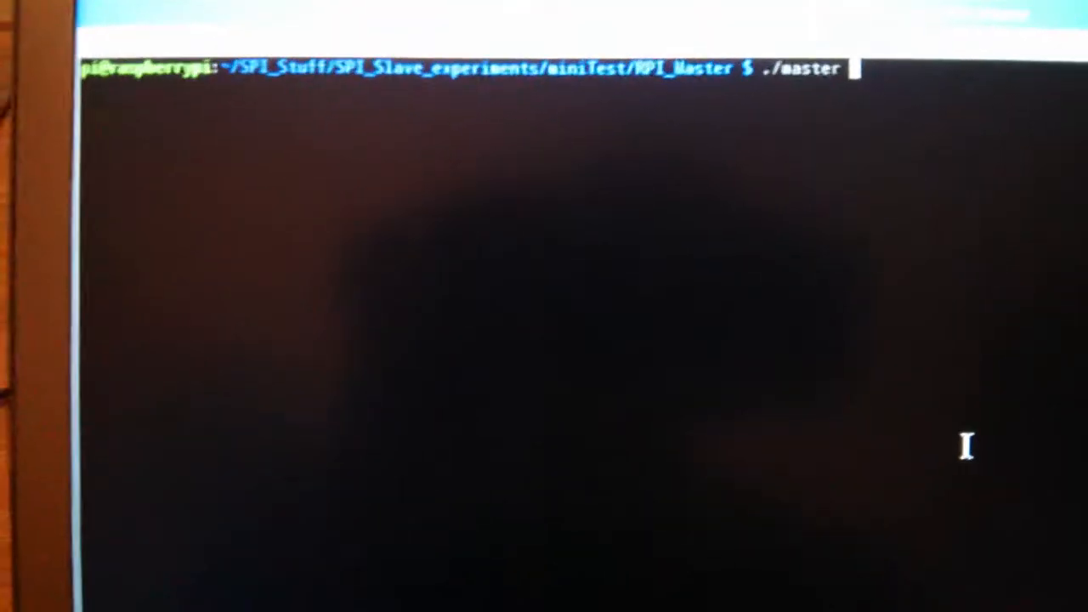
# Launch the SPI master program with ./master from the RPI_Master folder.
pyautogui.press('enter')
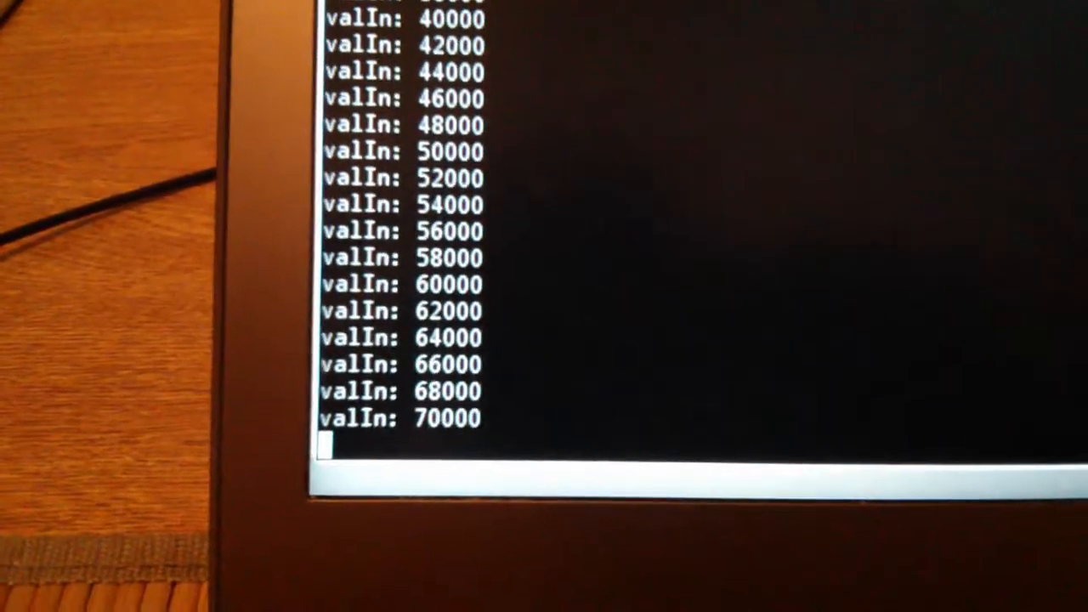
# Scroll the terminal to follow the valIn output lines climbing toward 72000.
pyautogui.scroll(-3)
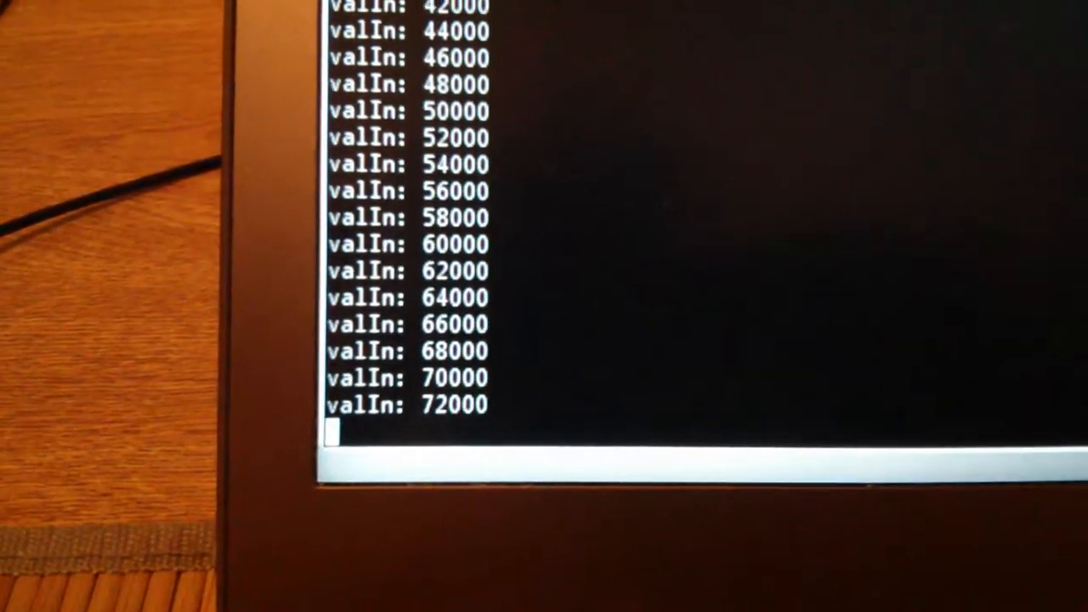